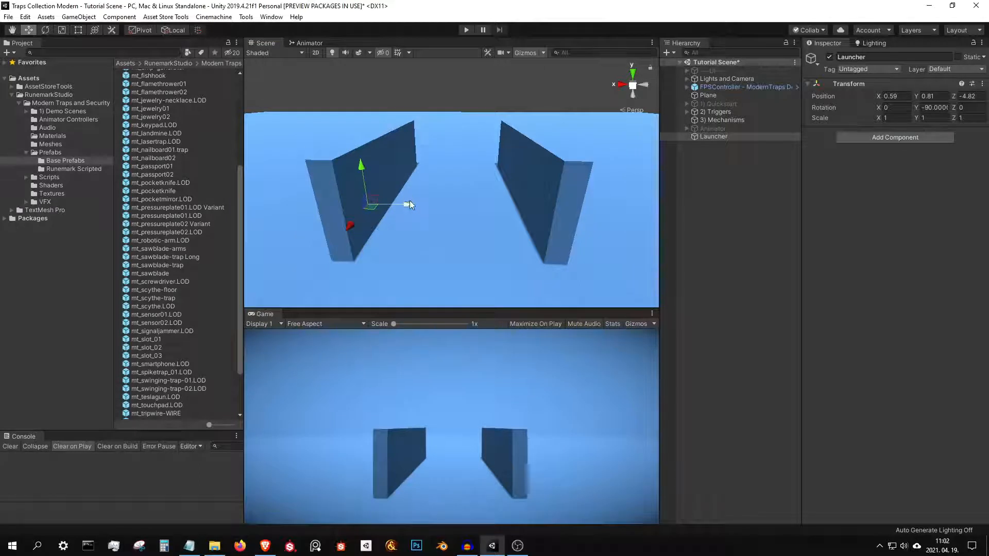
mouse_move(404, 221)
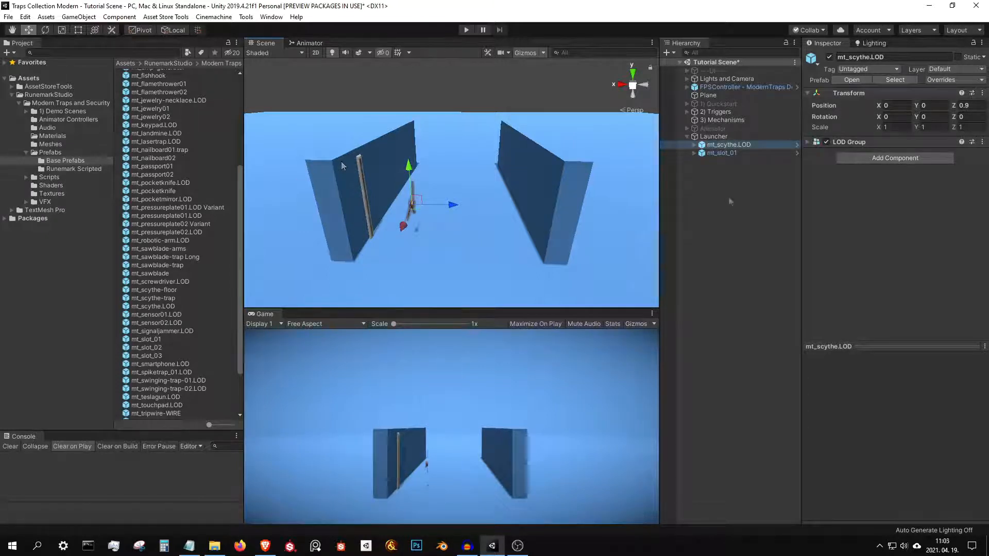
Create an empty child of the scythe object in Launcher and name it Projectile
right_click(728, 145)
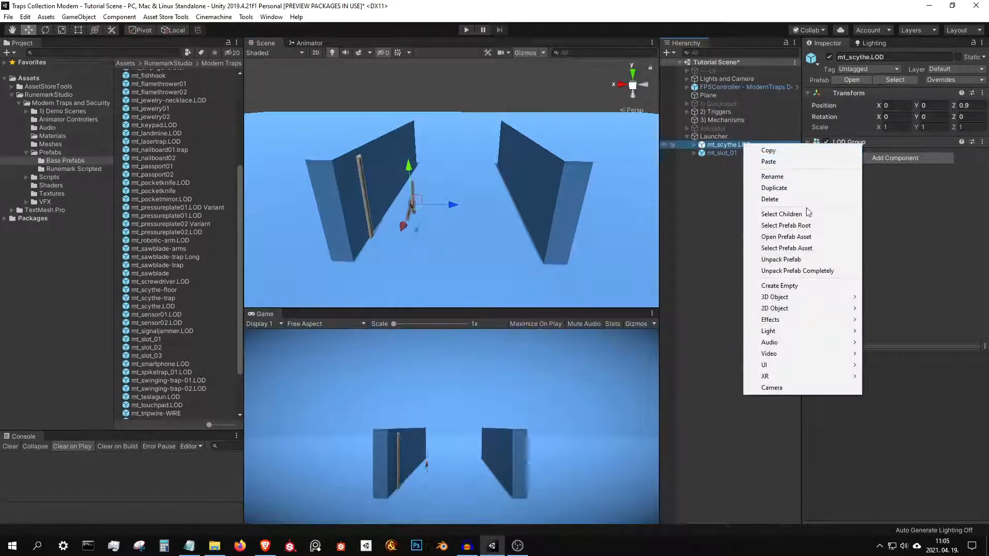
click(779, 285)
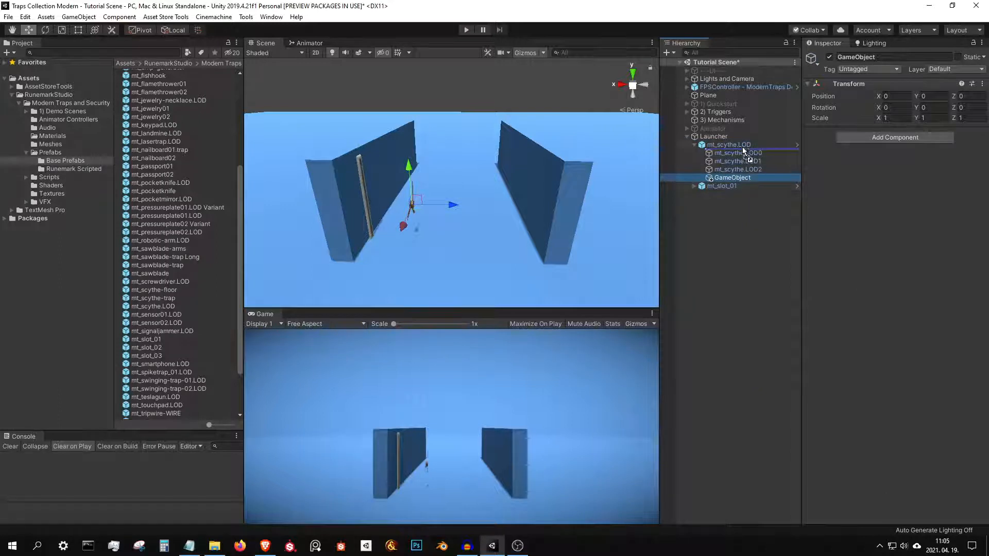
click(731, 144)
text(Project)
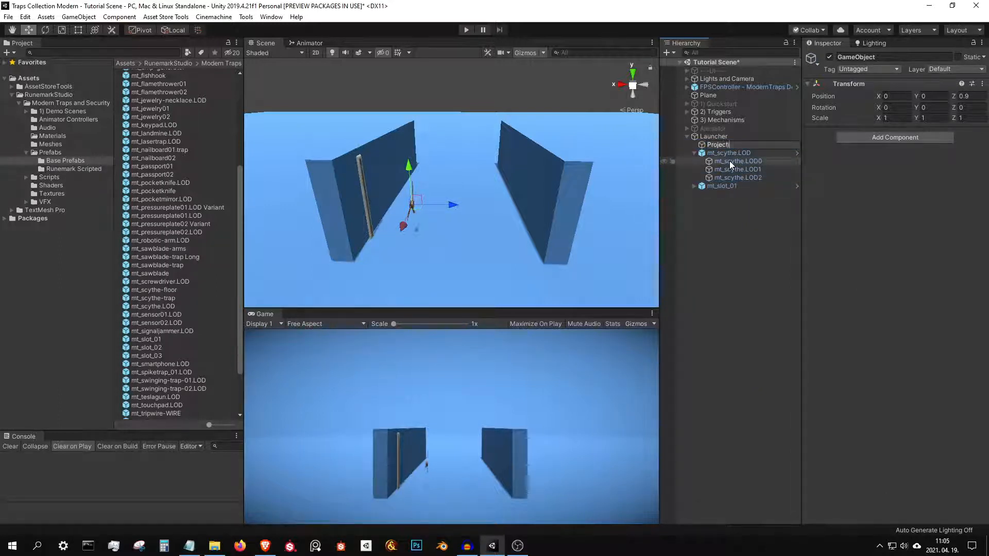
click(718, 144)
text(box)
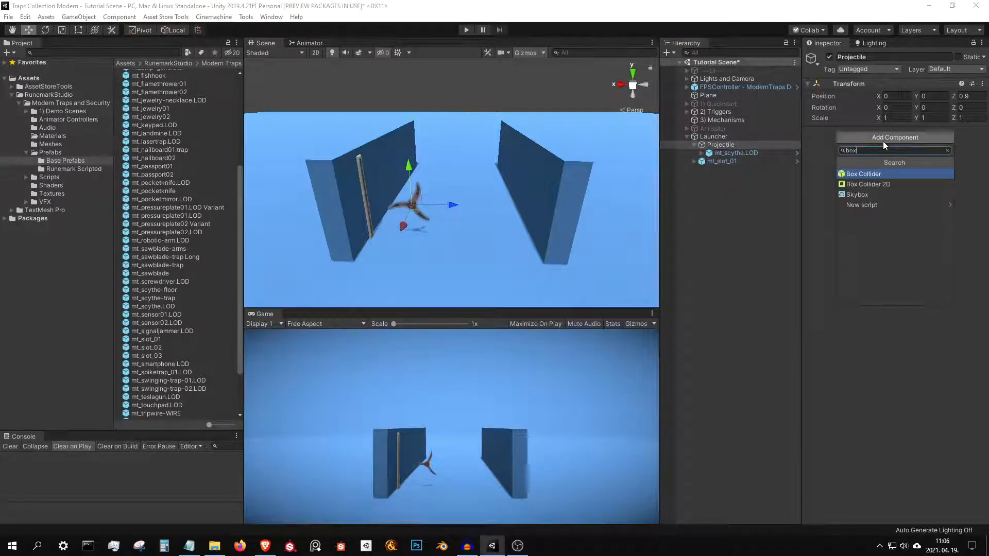
Give Projectile a Box Collider and a Projectile component with Damage 1
click(862, 173)
text(proj)
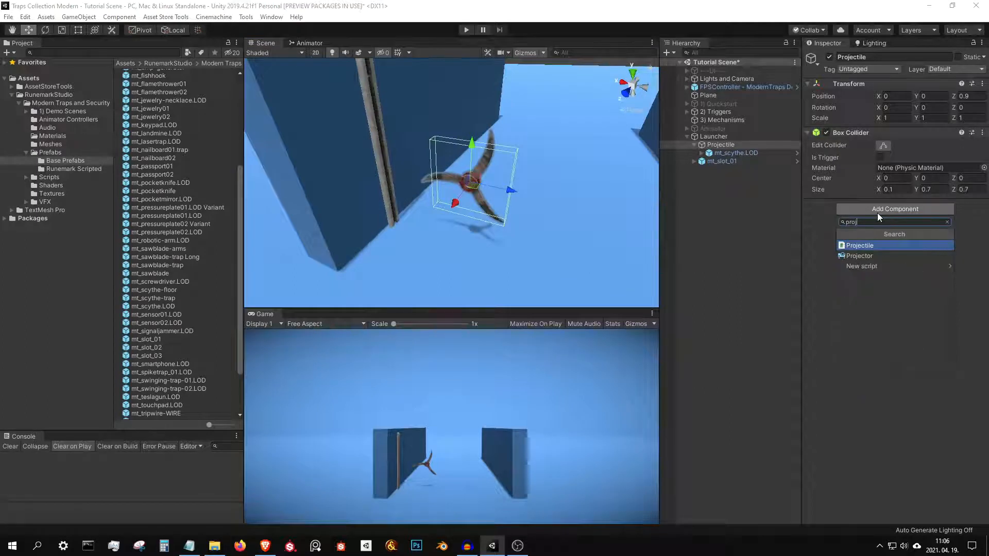
click(858, 245)
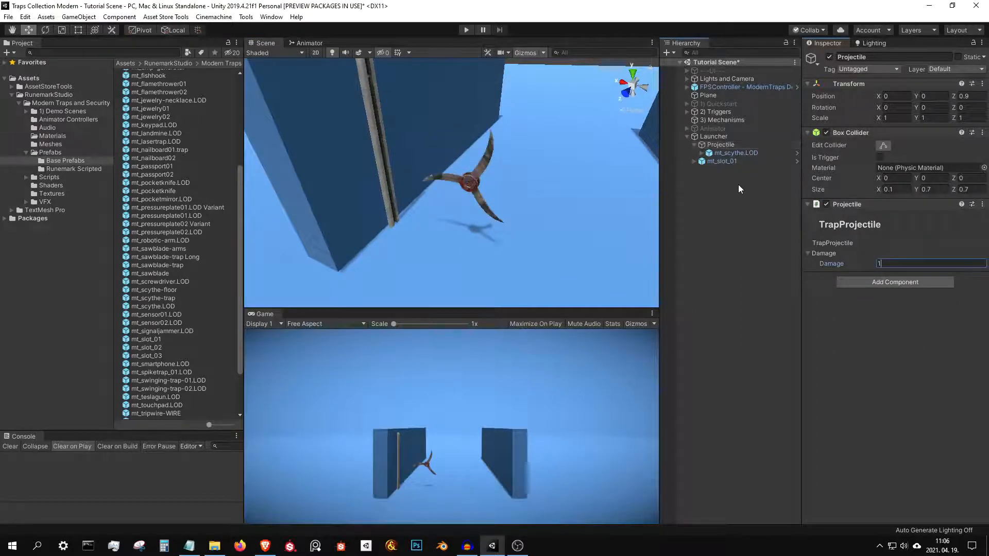
click(720, 144)
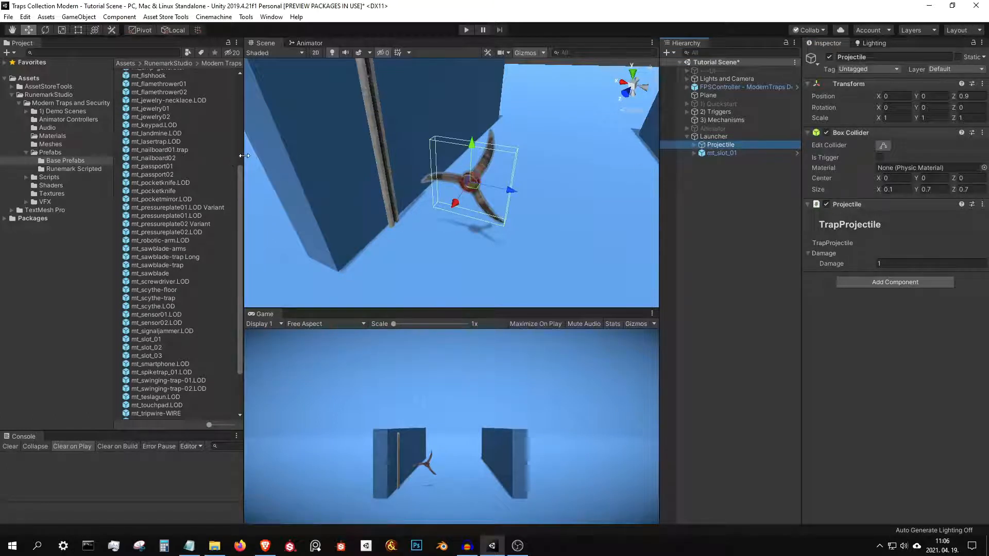
Make Projectile a prefab and look up the Launcher component for the Launcher object
click(49, 152)
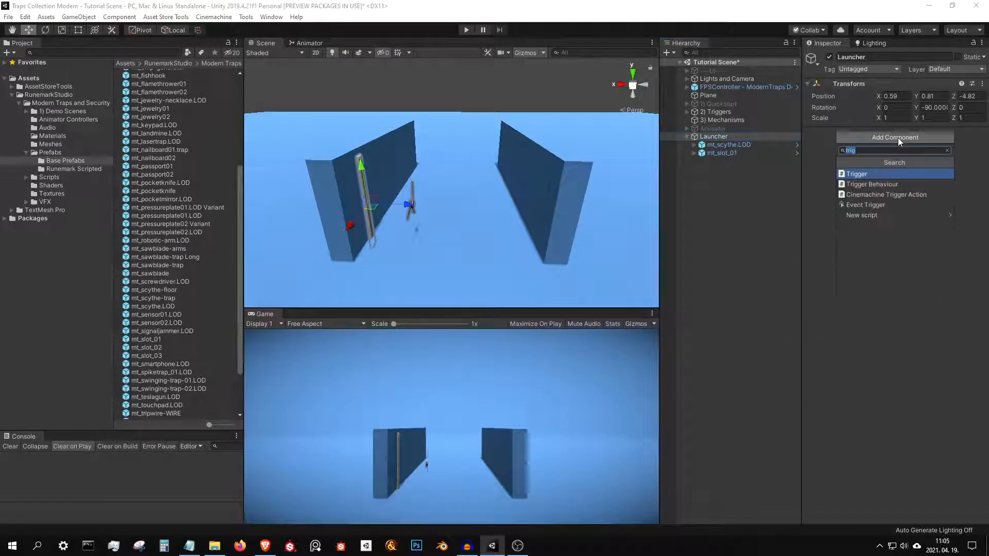
text(launcher)
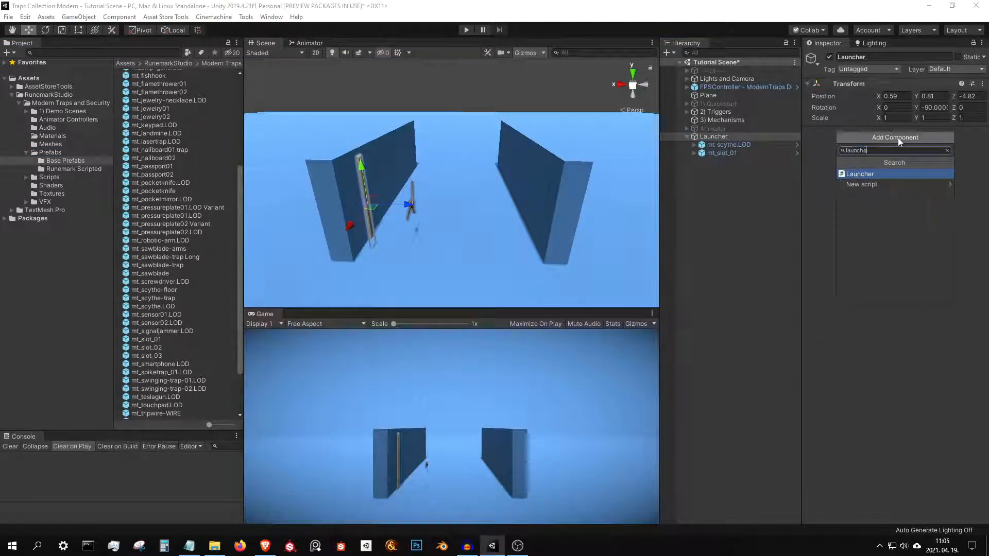
Add the Launcher component set to Loop with cooldown 0.1, max distance 4 and pool size 3
click(859, 173)
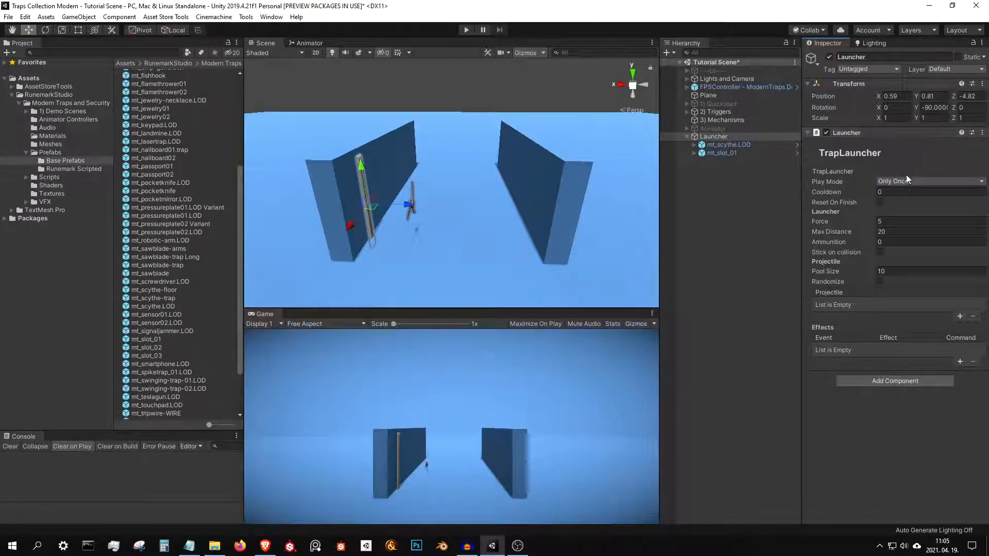
click(926, 182)
text(.1)
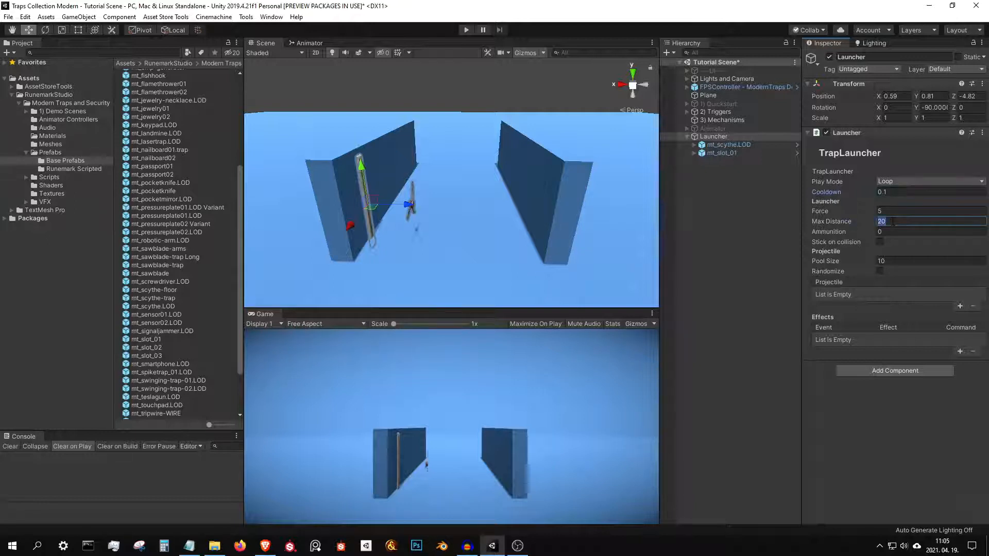
text(4)
click(930, 260)
text(3)
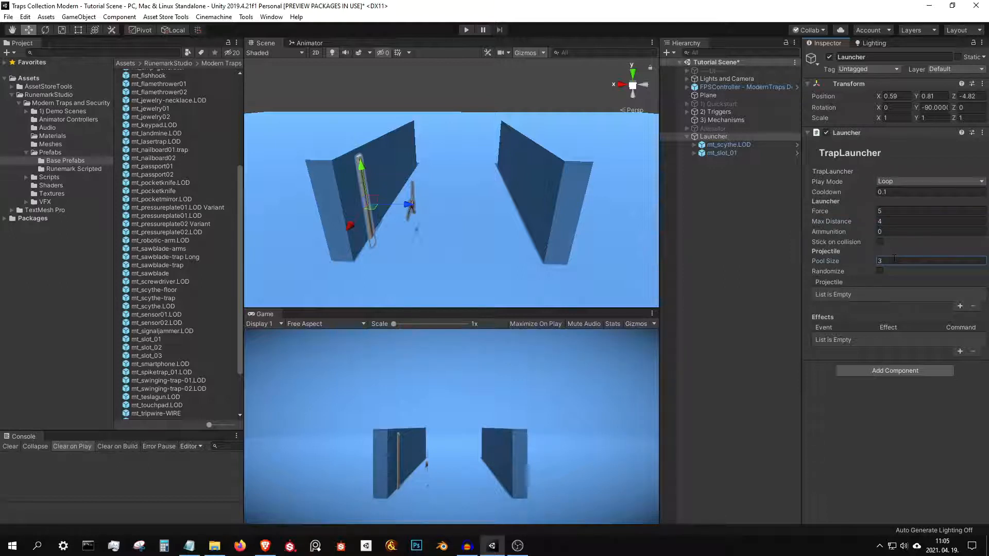
click(959, 307)
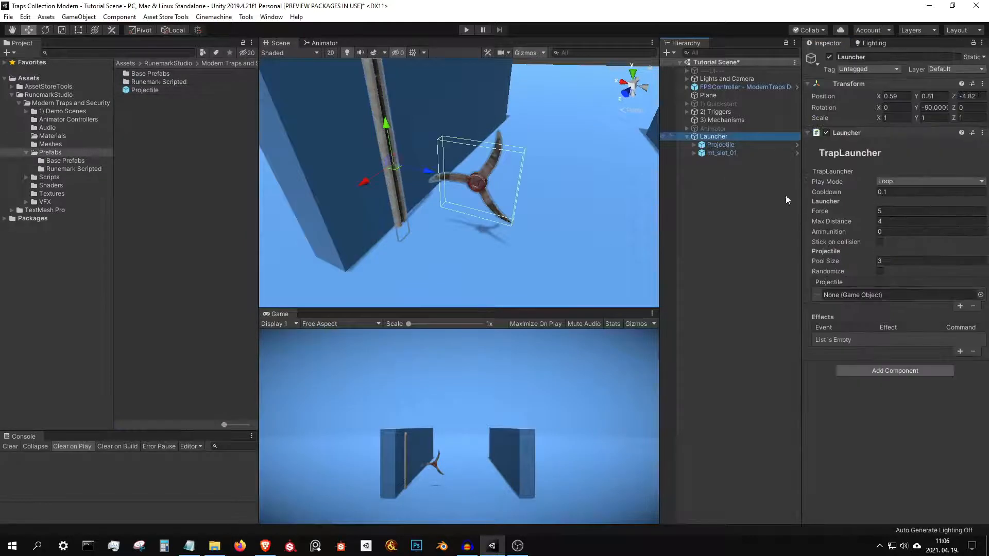
Assign the Projectile prefab to the launcher and add a Trap component with a mechanisms entry
click(883, 295)
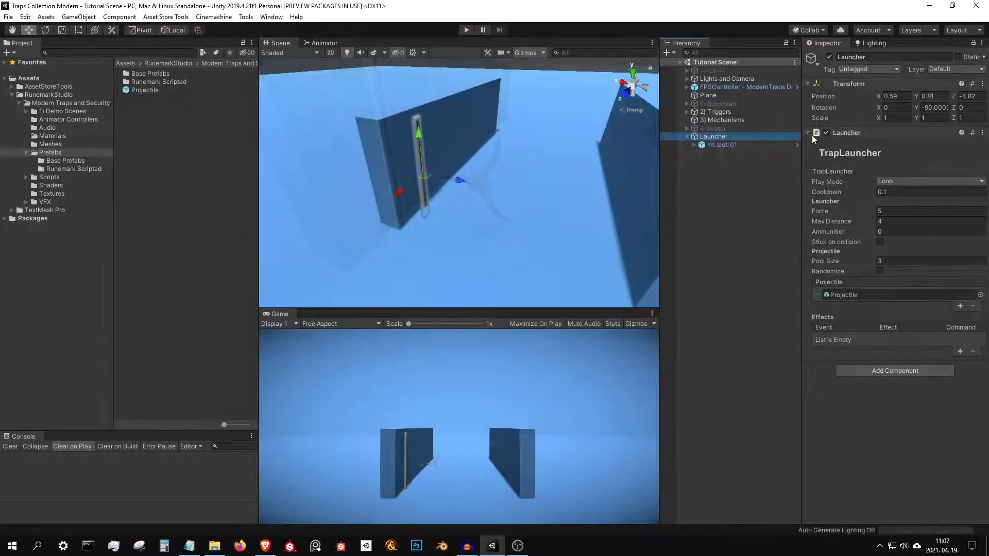
click(893, 370)
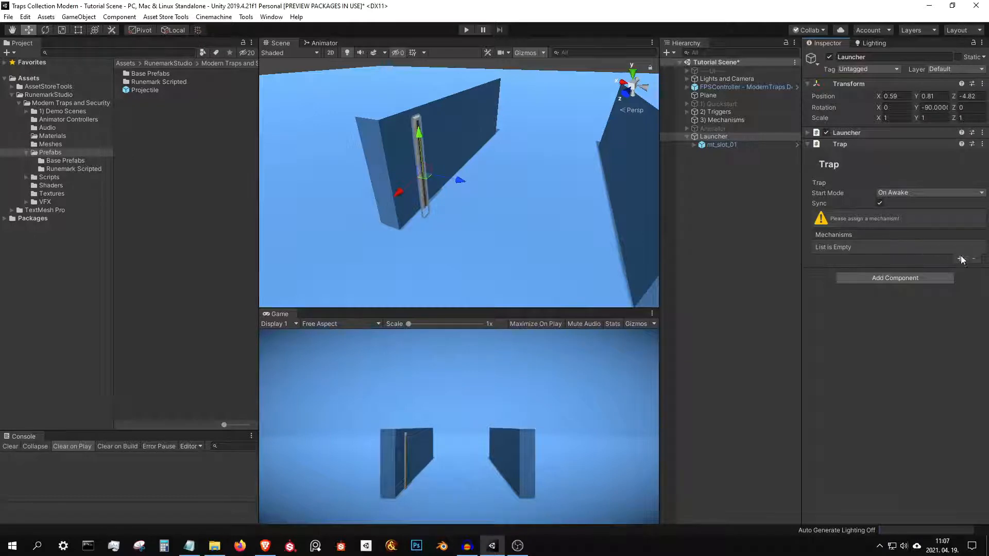
click(959, 260)
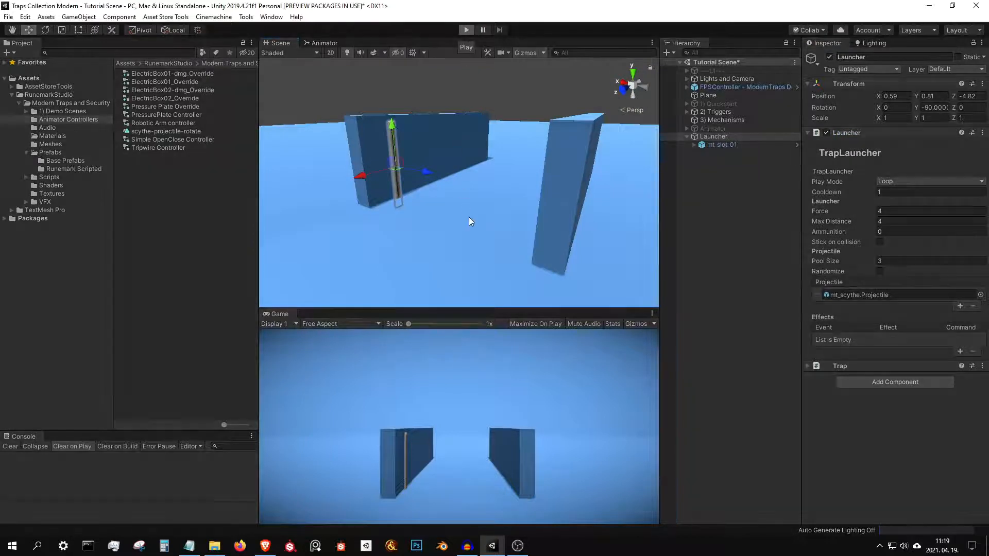
Run play mode to watch the scythes fire and change the launcher's Max Distance to 0.3
click(465, 30)
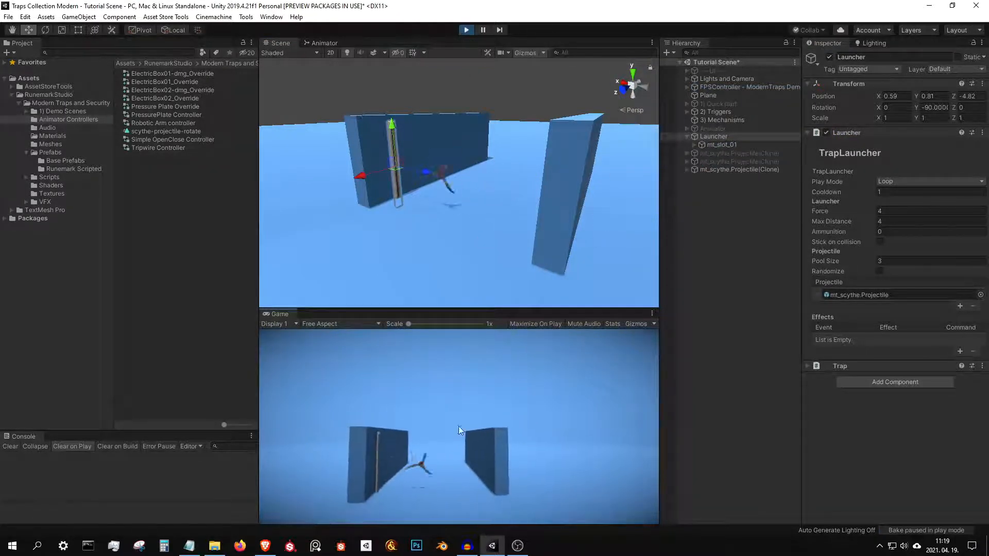
click(737, 153)
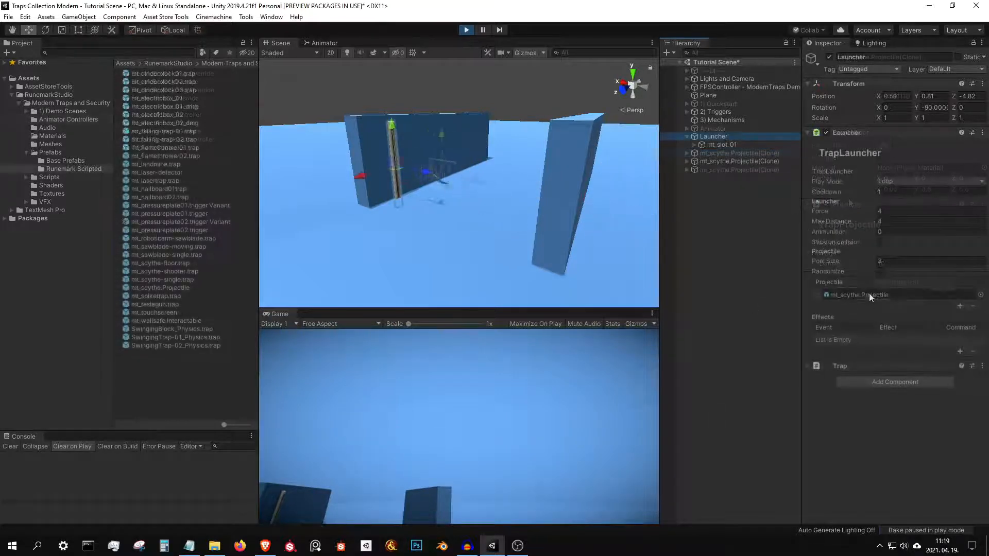
click(160, 287)
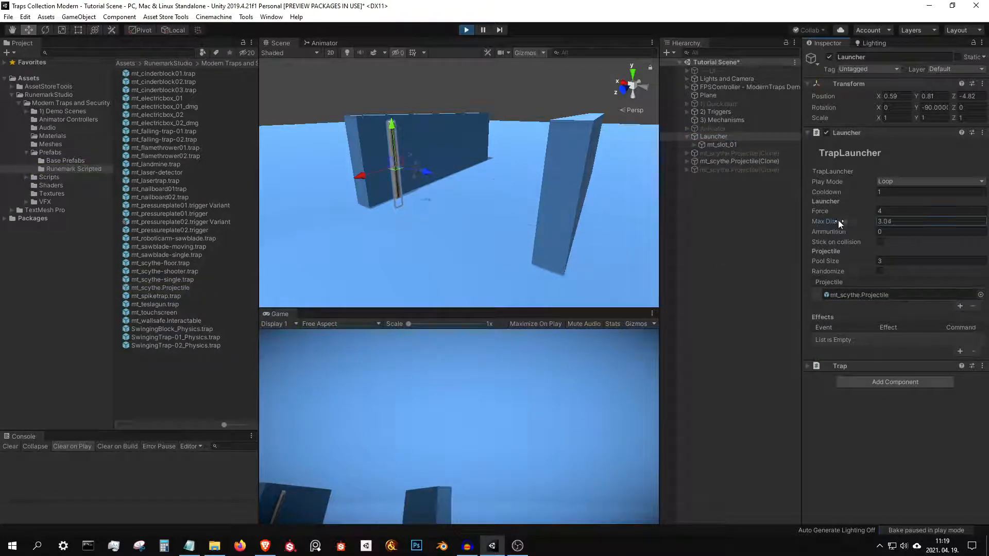
click(927, 221)
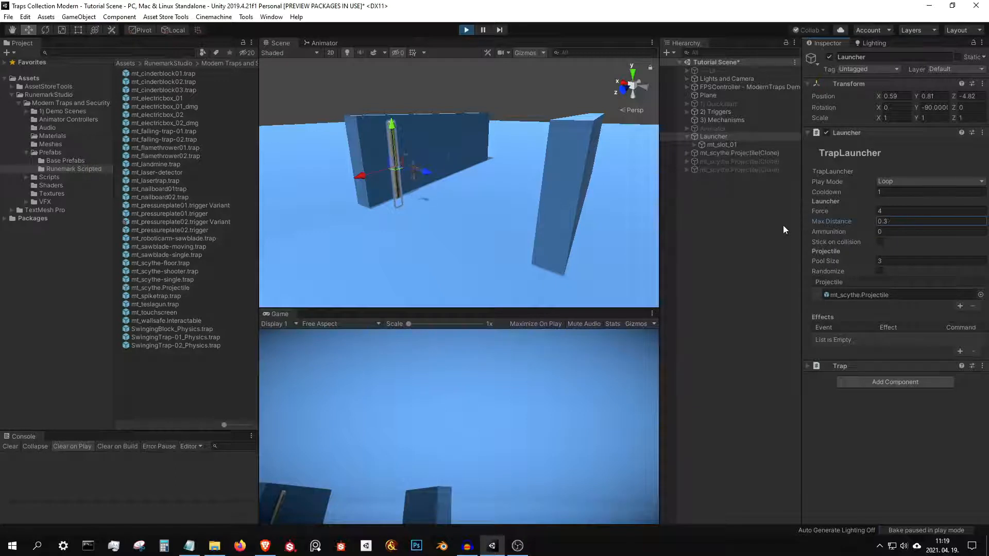